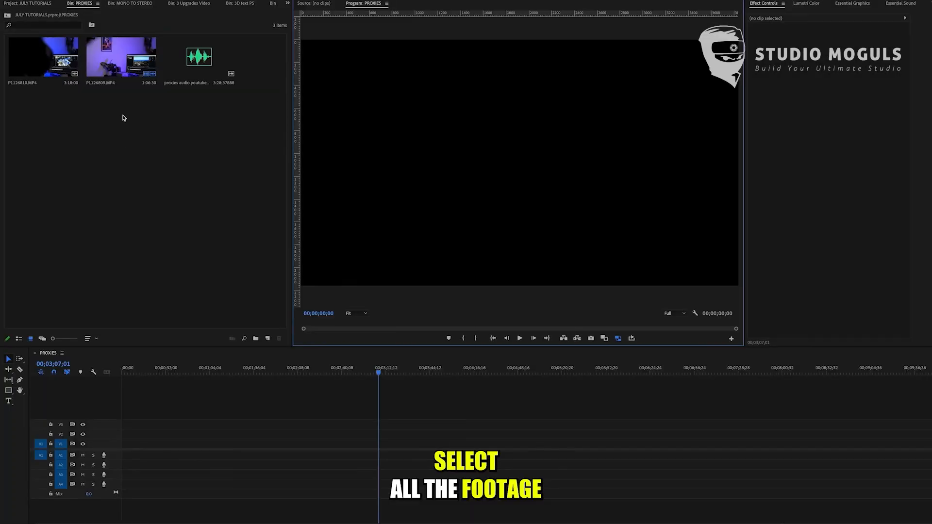
Open Create Proxies for the selected bin footage from its right-click Proxy menu
right_click(43, 57)
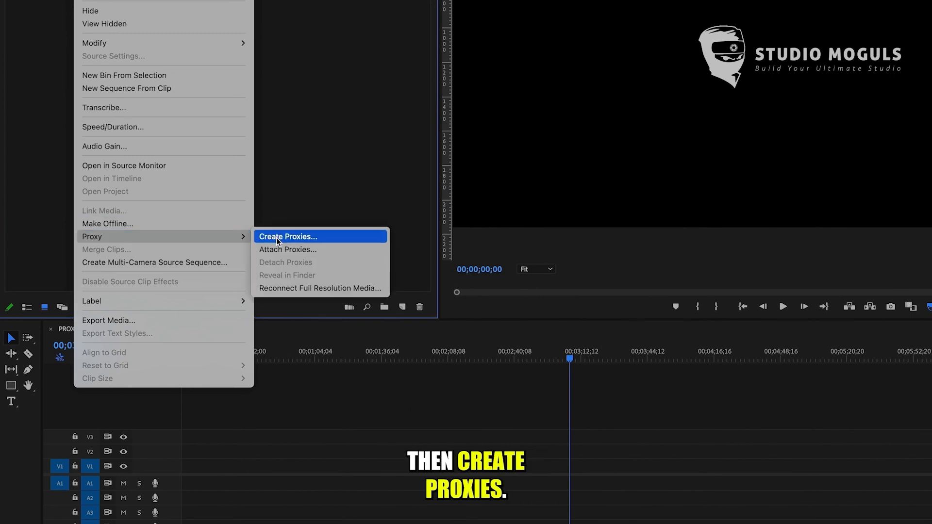
click(288, 236)
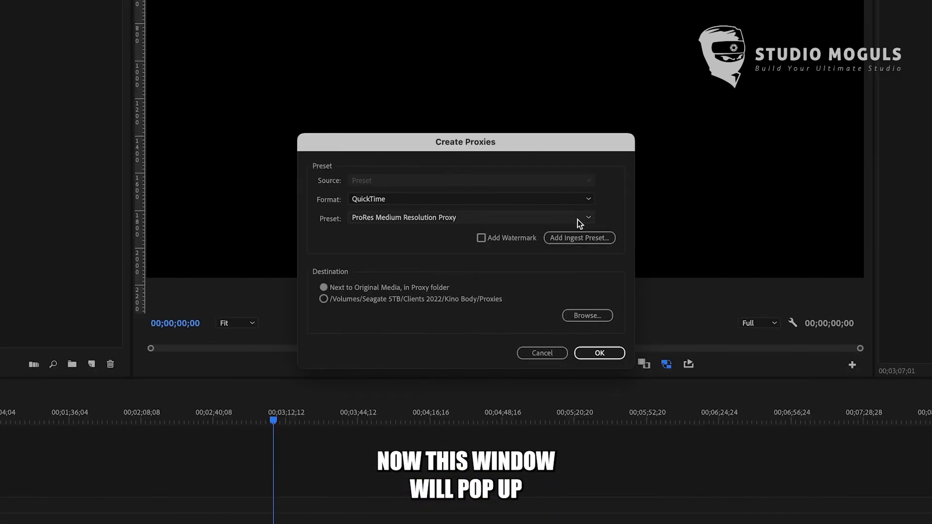
Create QuickTime ProRes Medium Resolution proxies stored next to the original media
click(469, 199)
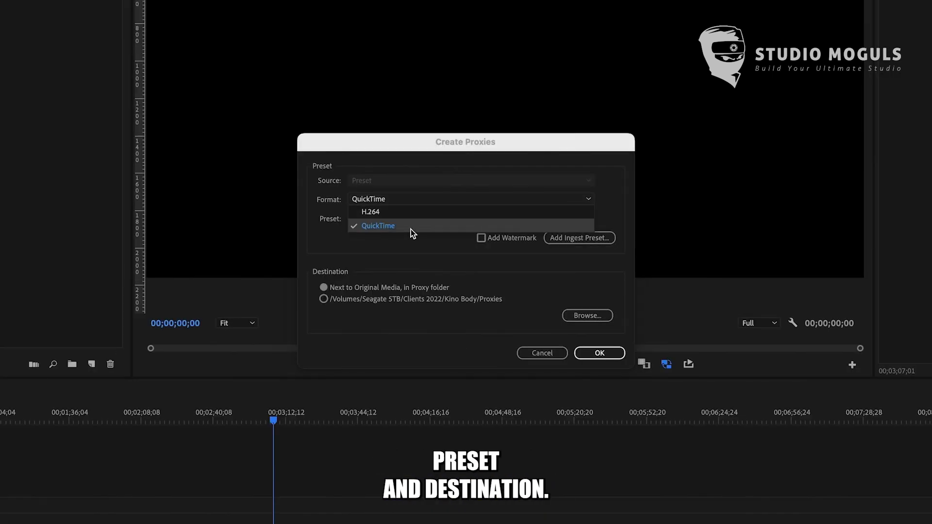
click(469, 218)
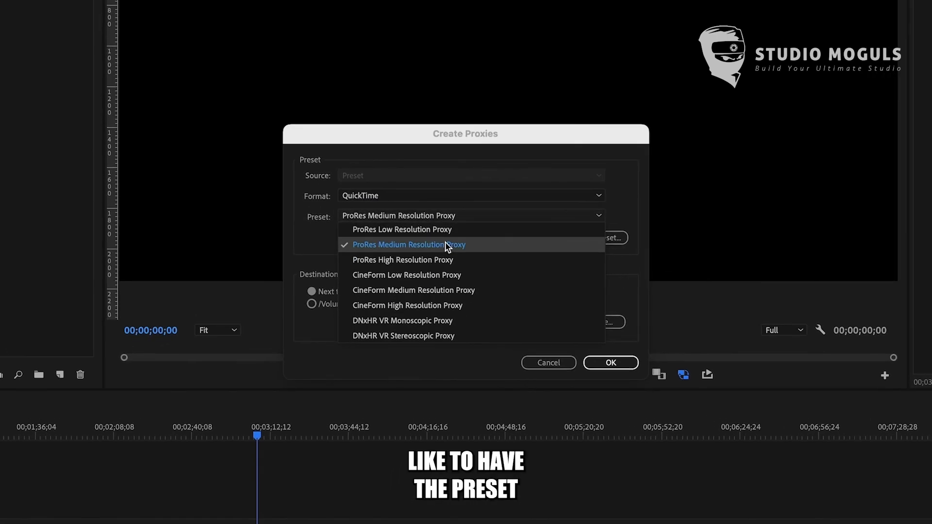
click(409, 244)
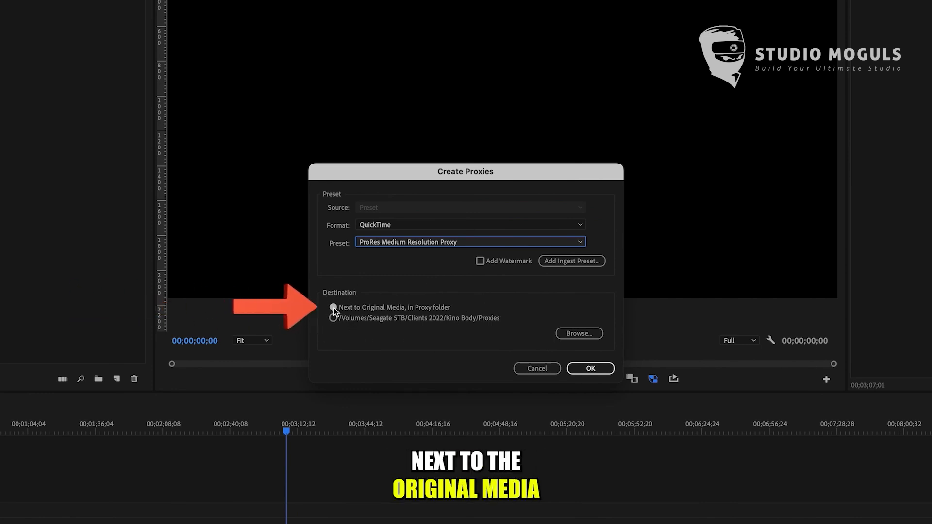
click(333, 307)
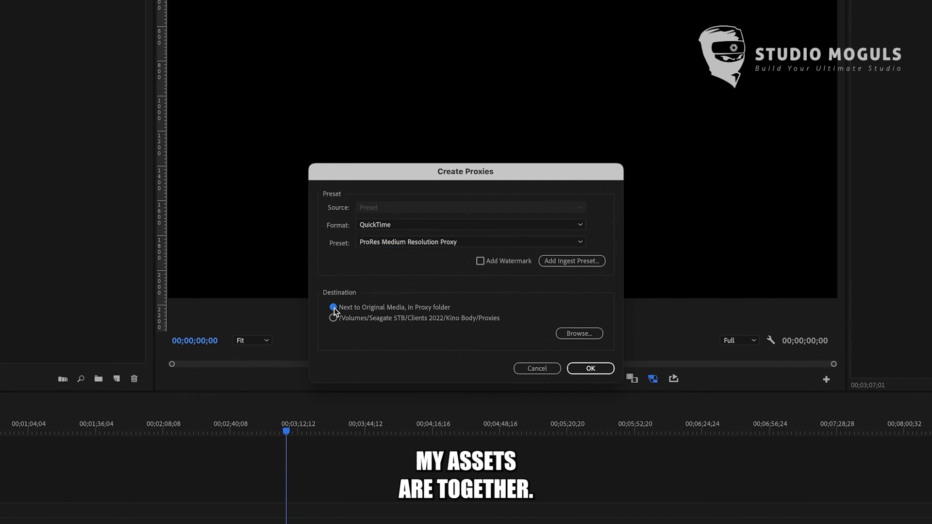
click(589, 368)
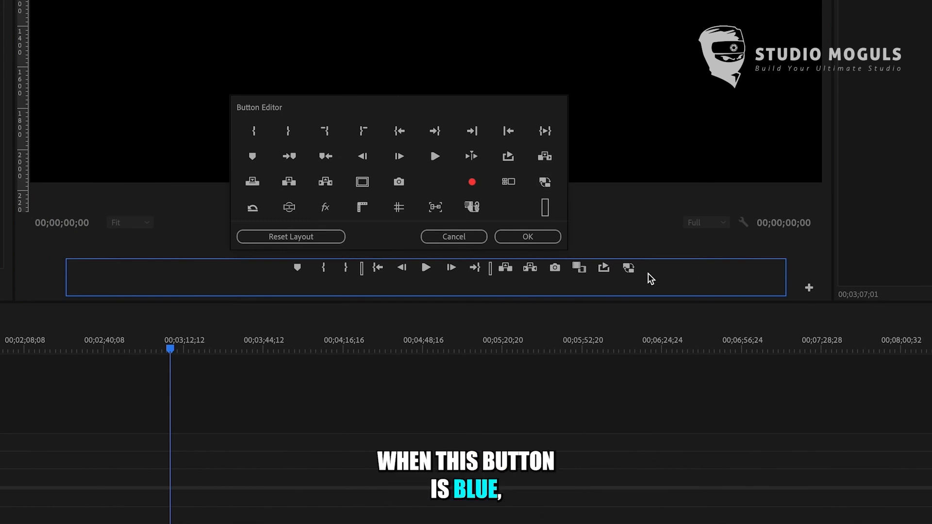
Turn on the Toggle Proxies button in the Program monitor so it shows blue
click(526, 236)
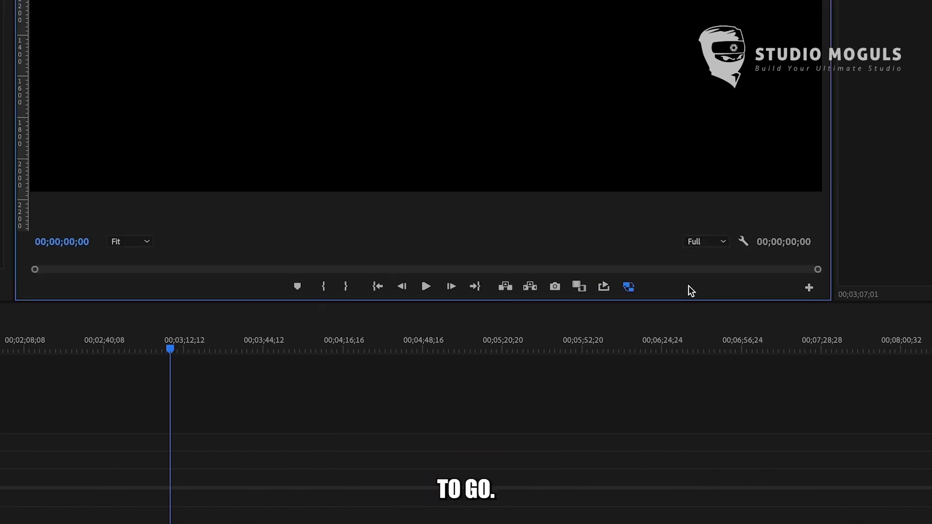